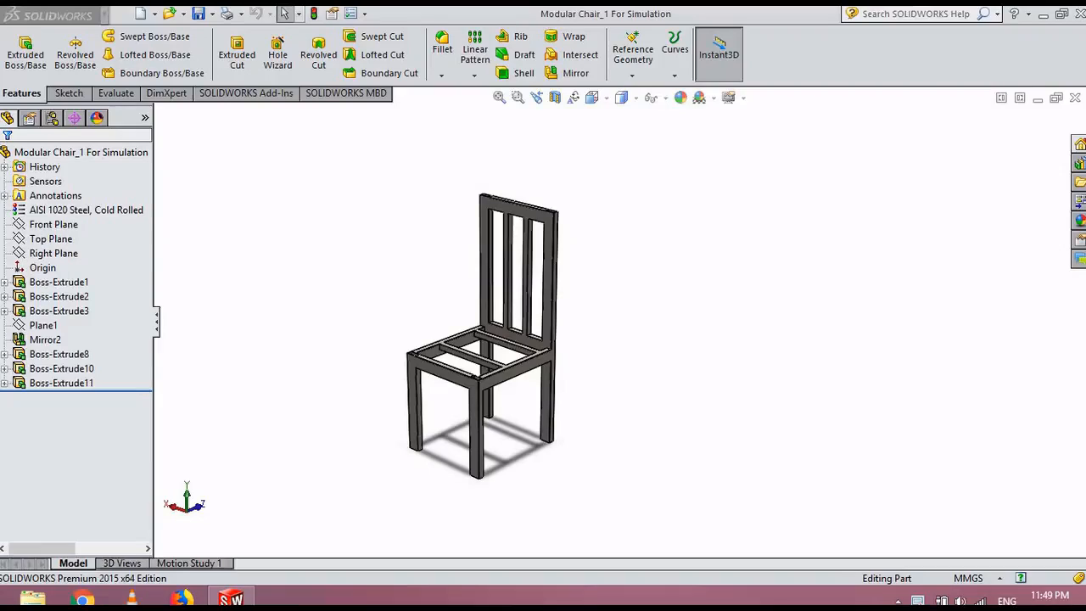
{"action": "mouse_move", "coordinate": [211, 439]}
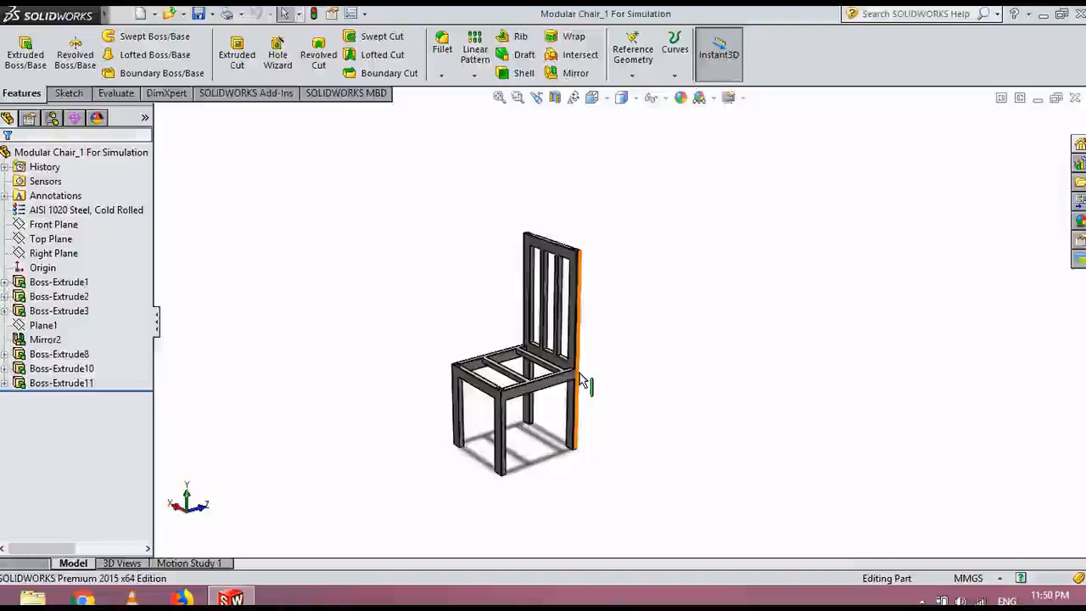
{"action": "mouse_move", "coordinate": [581, 378]}
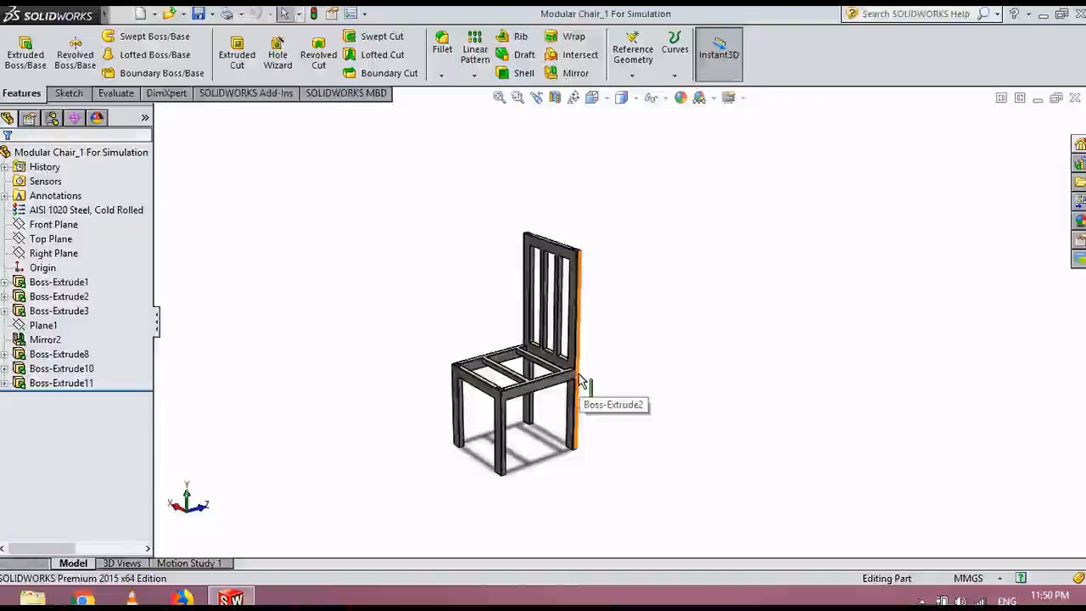
{"action": "mouse_move", "coordinate": [669, 357]}
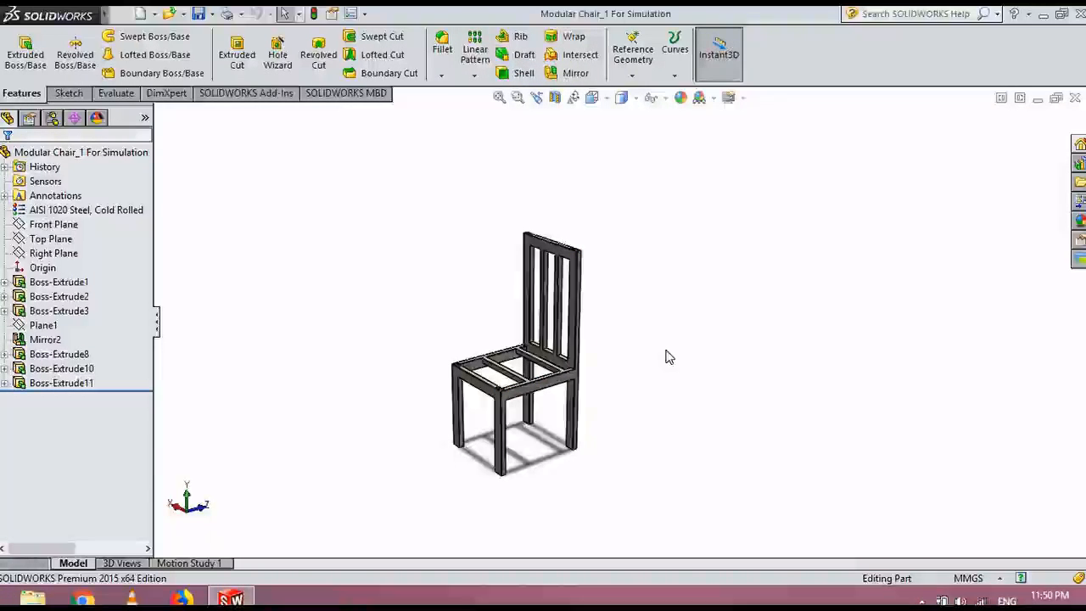
Step: Start a SimulationXpress study and fix the bottom faces of all four chair legs
{"action": "left_click", "coordinate": [577, 322]}
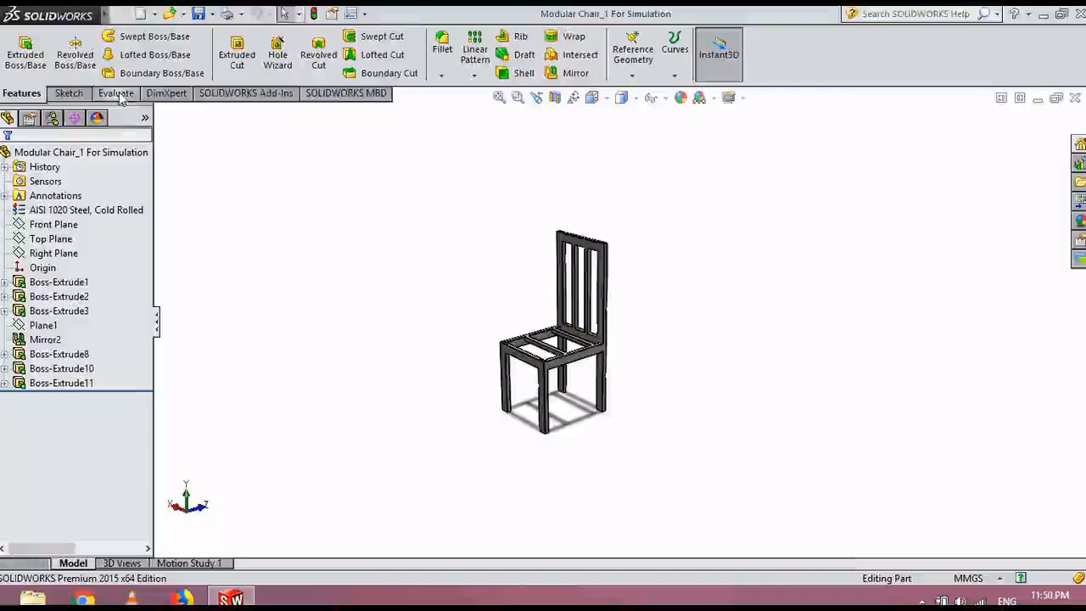
{"action": "left_click", "coordinate": [114, 93]}
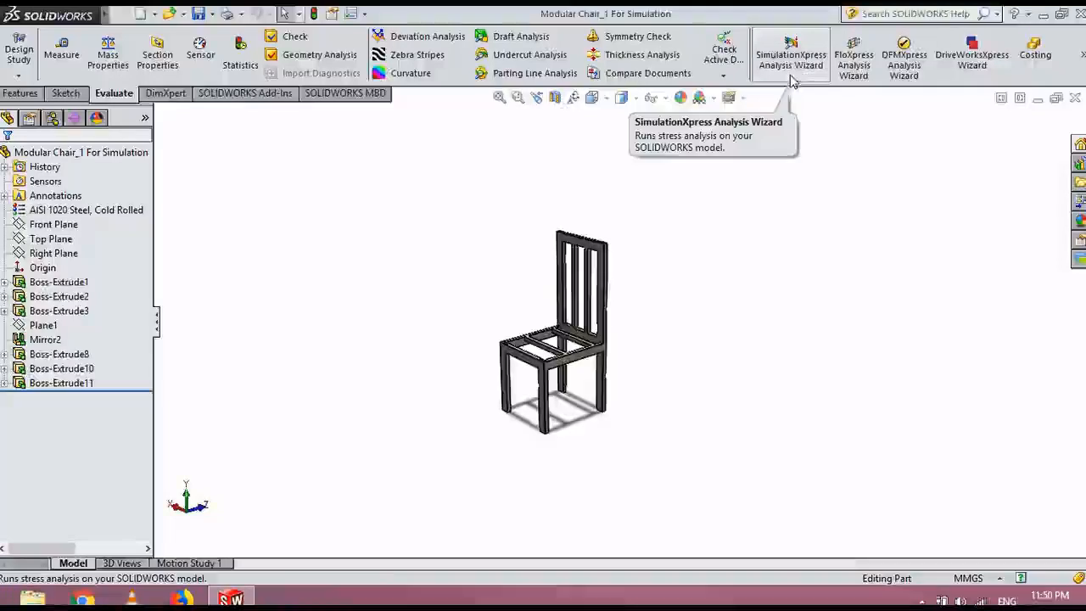
{"action": "left_click", "coordinate": [790, 51]}
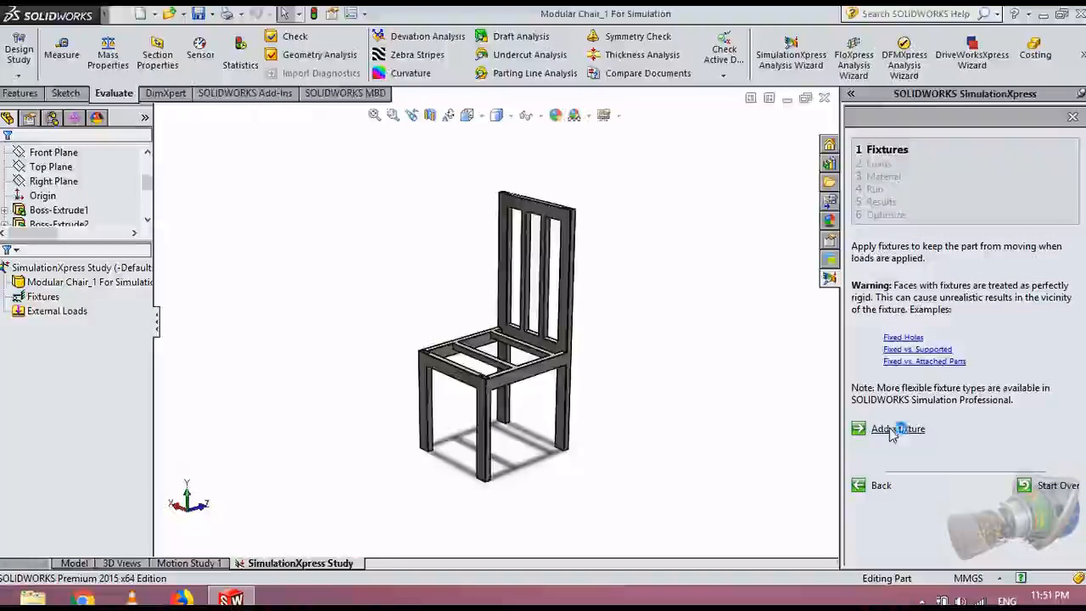
{"action": "left_click", "coordinate": [897, 429]}
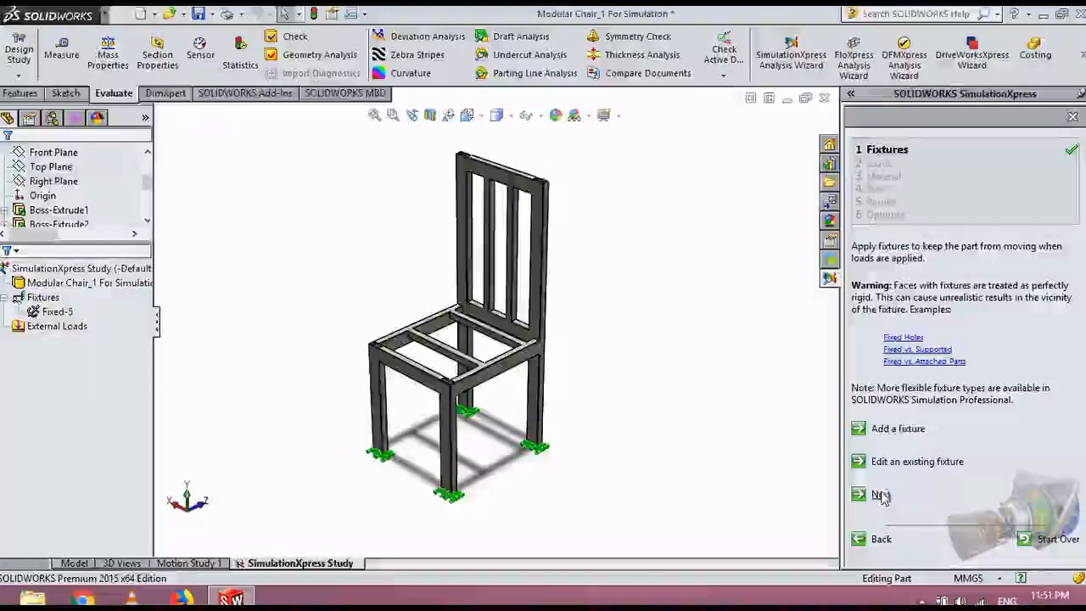
Step: Apply Force-5, a 1000 N per-item normal force, to the seat frame's top faces
{"action": "left_click", "coordinate": [880, 495]}
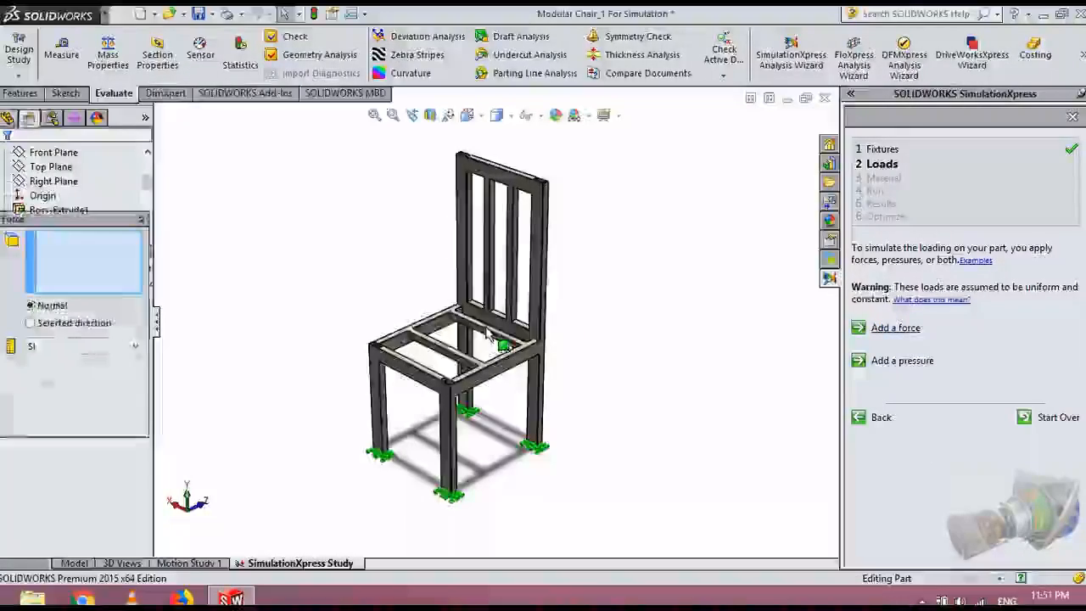
{"action": "left_click", "coordinate": [895, 327]}
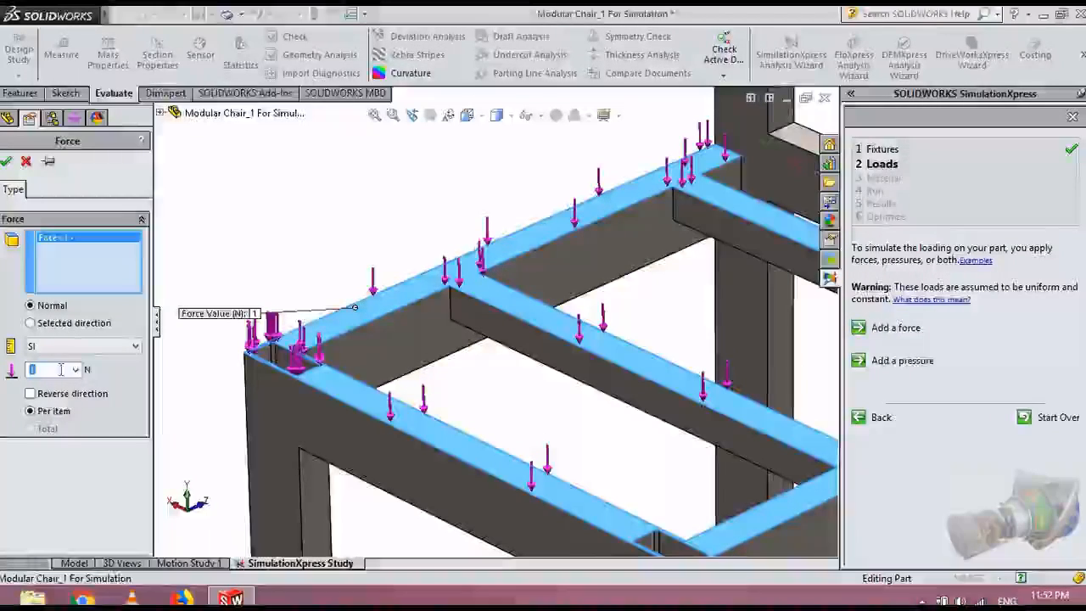
{"action": "type", "text": "1000"}
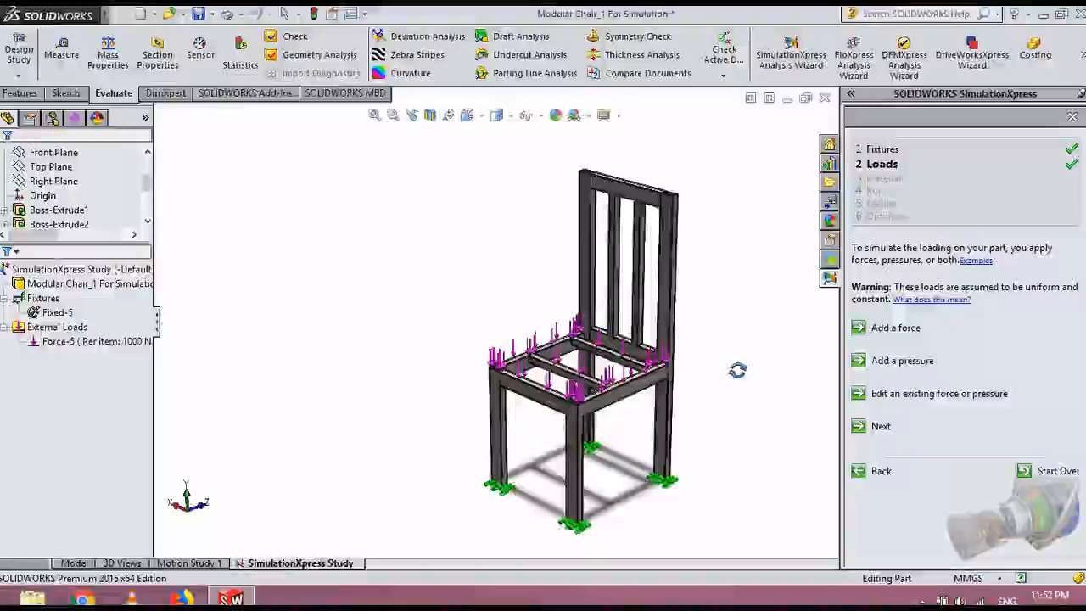
Step: Assign AISI 1020 Steel, Cold Rolled from the Steel library as the study material
{"action": "left_click", "coordinate": [880, 426]}
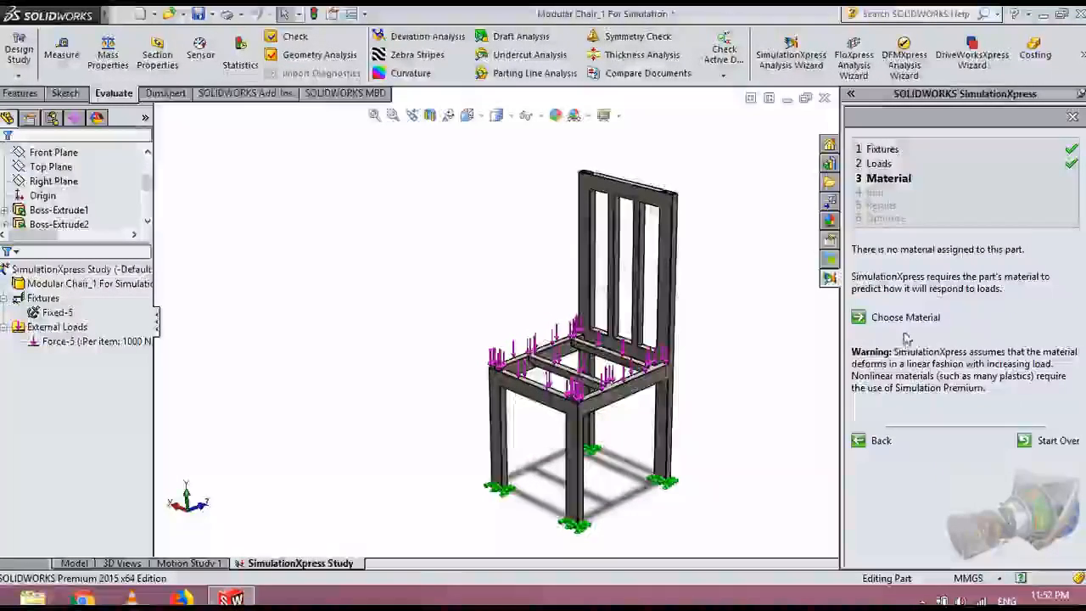
{"action": "left_click", "coordinate": [905, 316]}
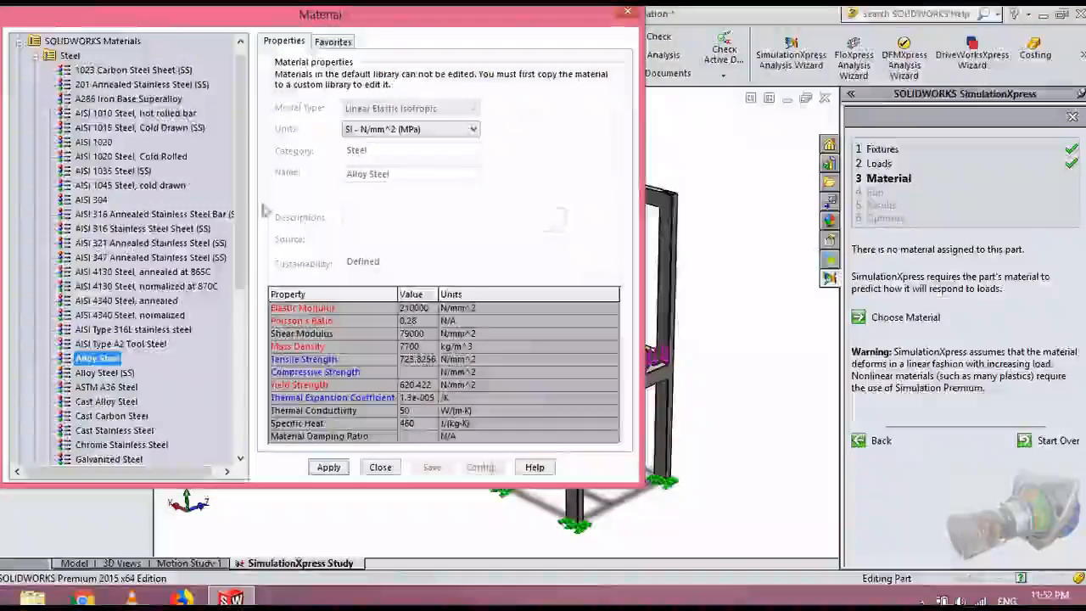
{"action": "left_click", "coordinate": [132, 156]}
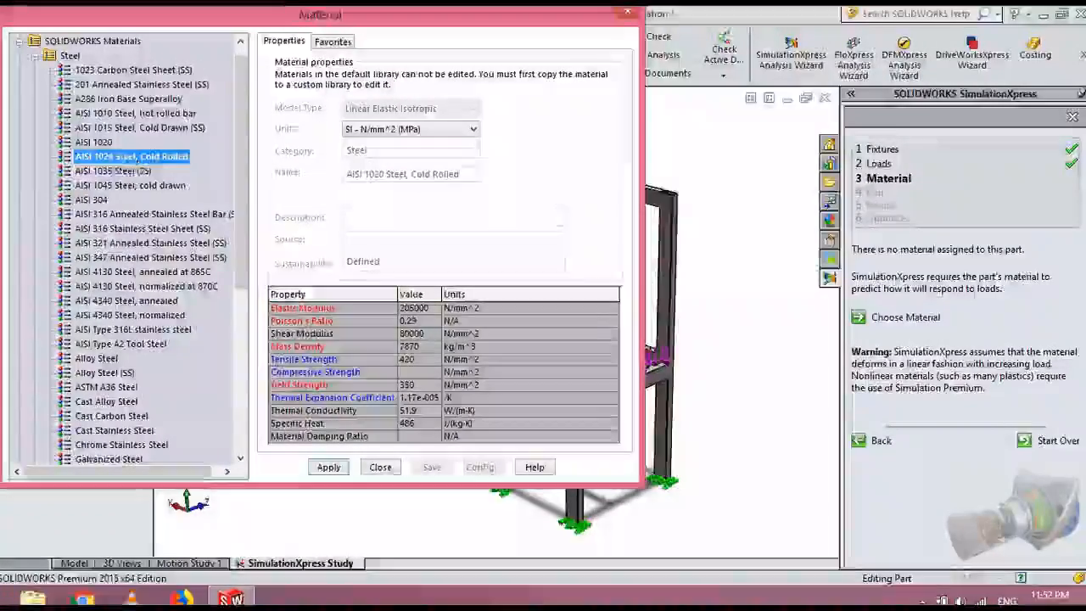
{"action": "mouse_move", "coordinate": [132, 156]}
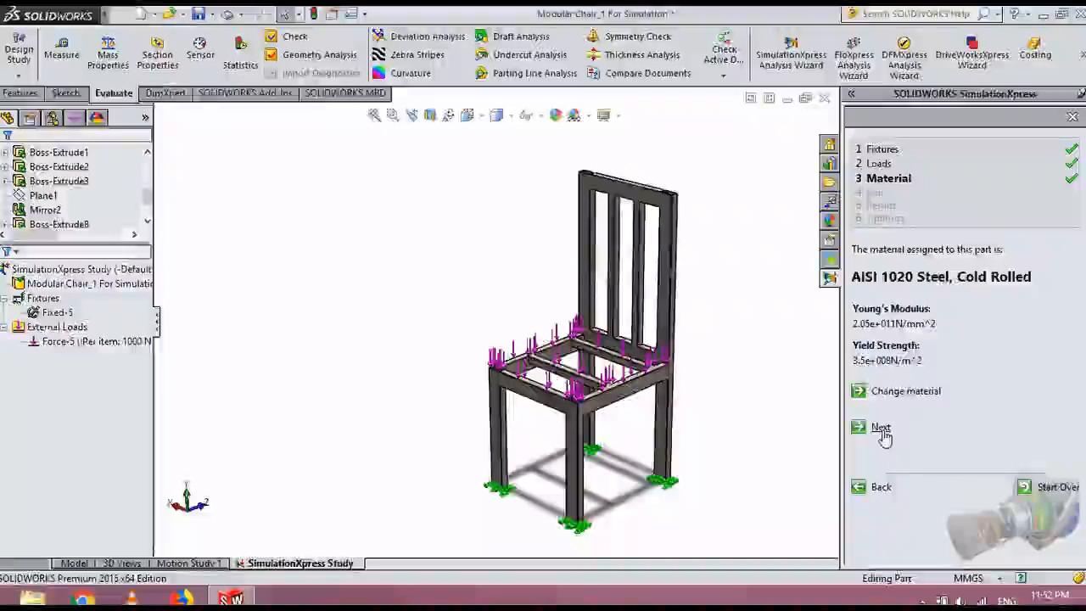
Step: Run the simulation and accept the deformation check, giving a lowest FOS of 55.5222
{"action": "left_click", "coordinate": [881, 427]}
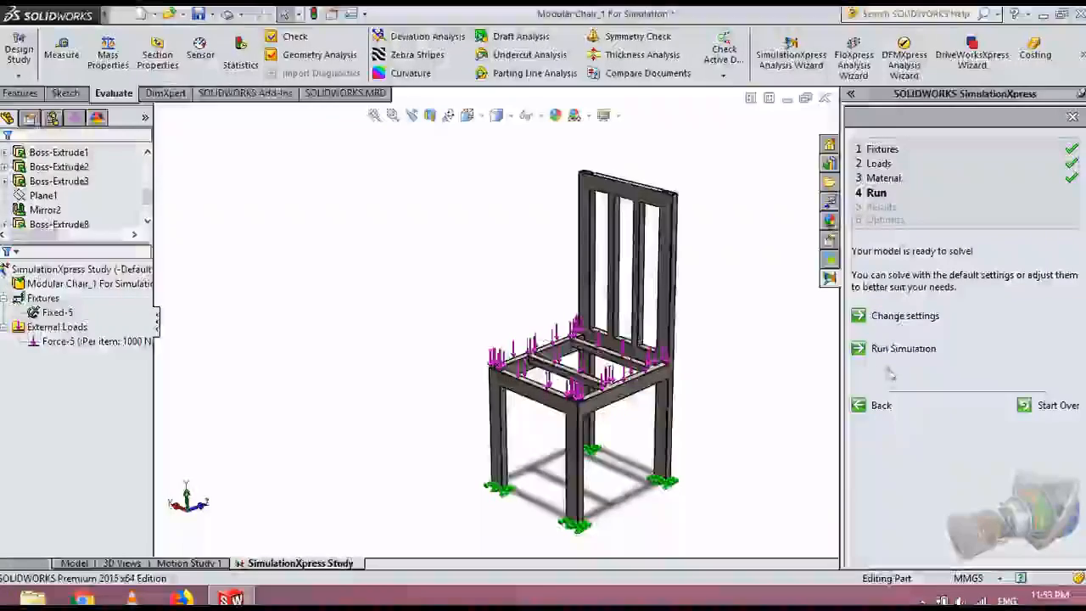
{"action": "left_click", "coordinate": [902, 349]}
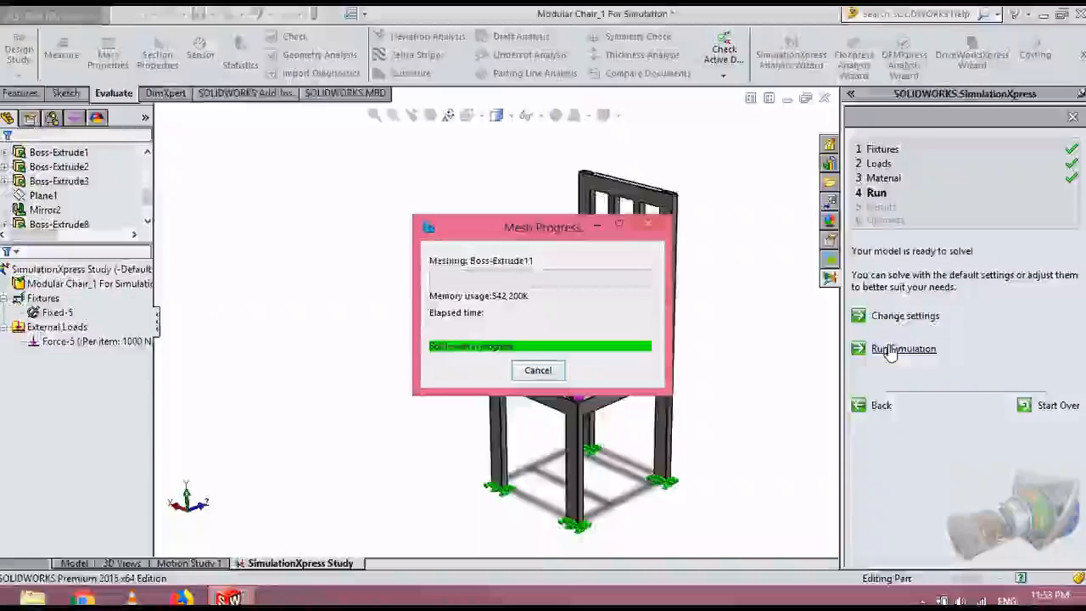
{"action": "left_click", "coordinate": [903, 349]}
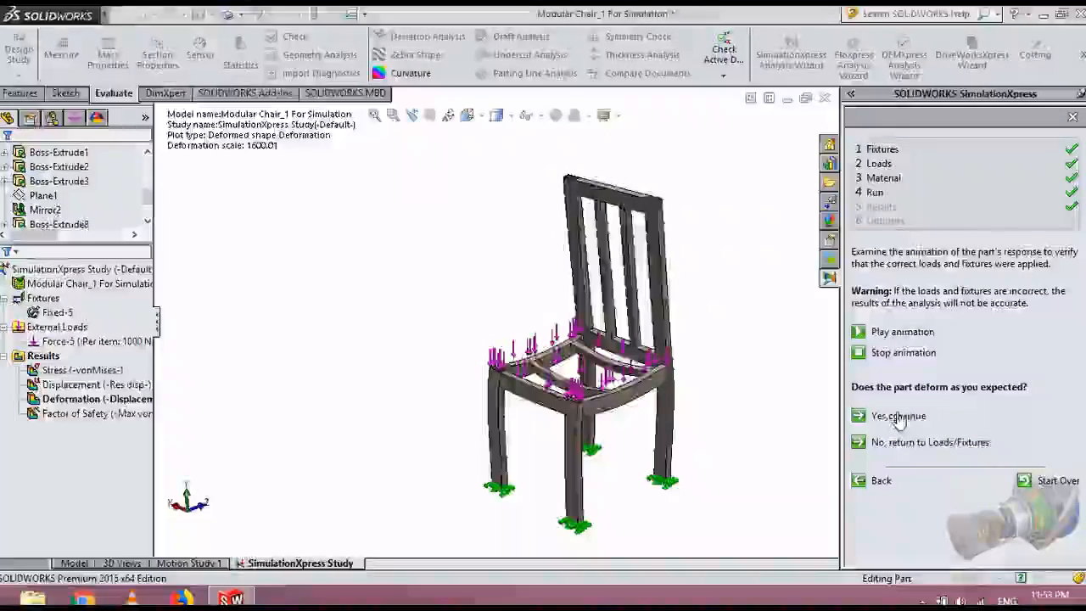
{"action": "left_click", "coordinate": [898, 415]}
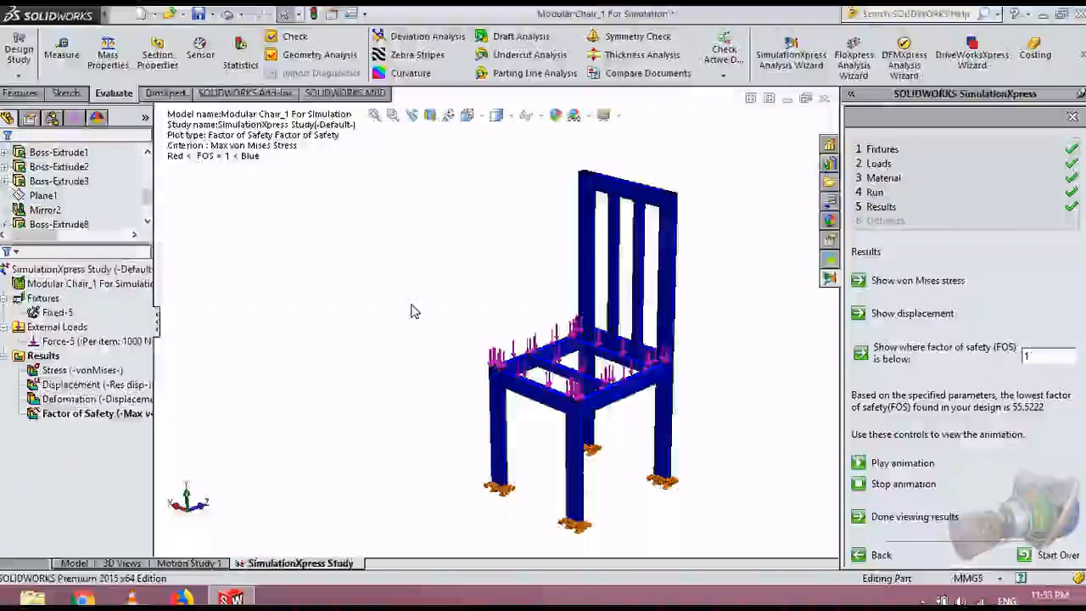
Step: Display the von Mises stress result from the Results folder
{"action": "left_click", "coordinate": [43, 355]}
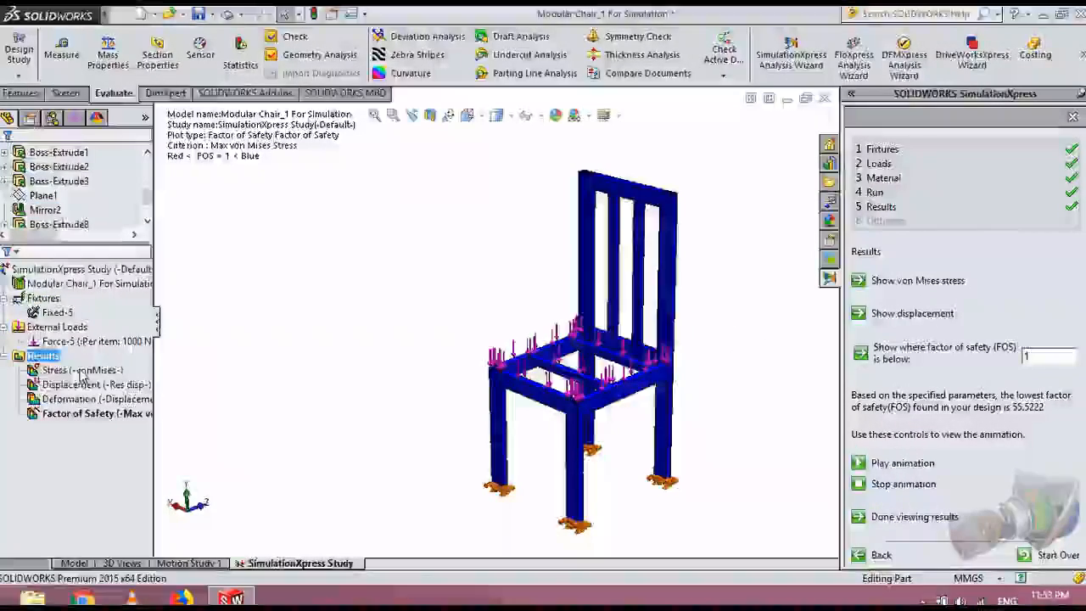
{"action": "left_click", "coordinate": [81, 370]}
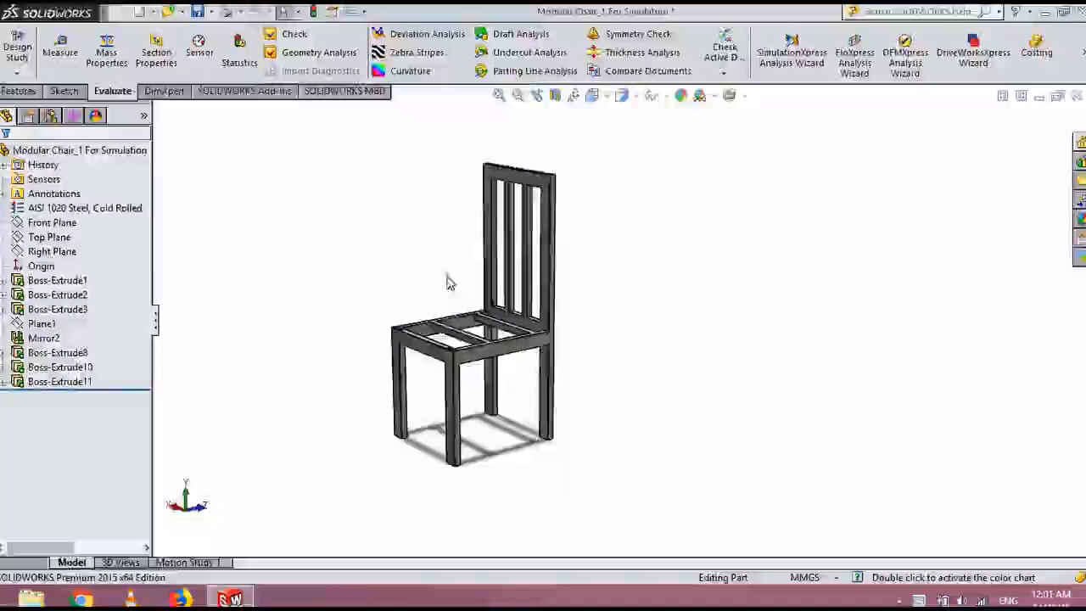
{"action": "left_click_drag", "start_coordinate": [450, 280], "coordinate": [315, 322]}
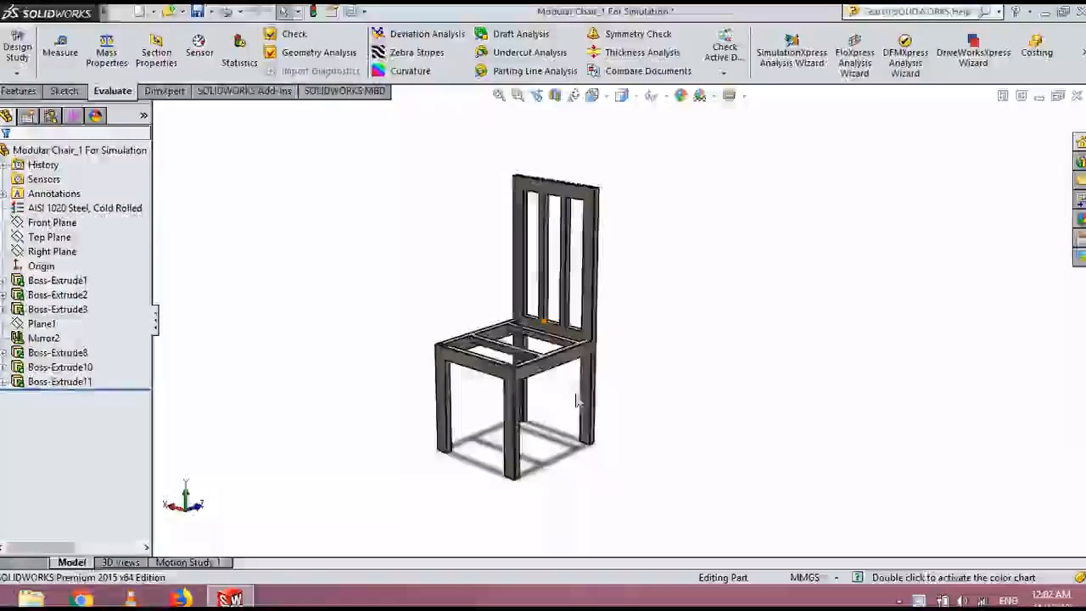
{"action": "mouse_move", "coordinate": [605, 350]}
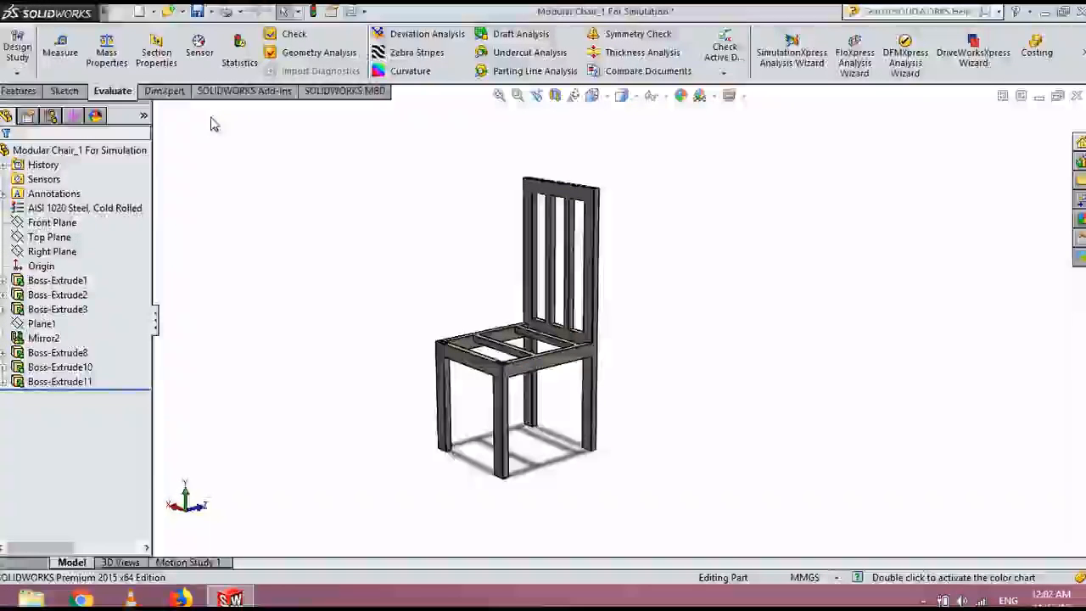
{"action": "mouse_move", "coordinate": [791, 50]}
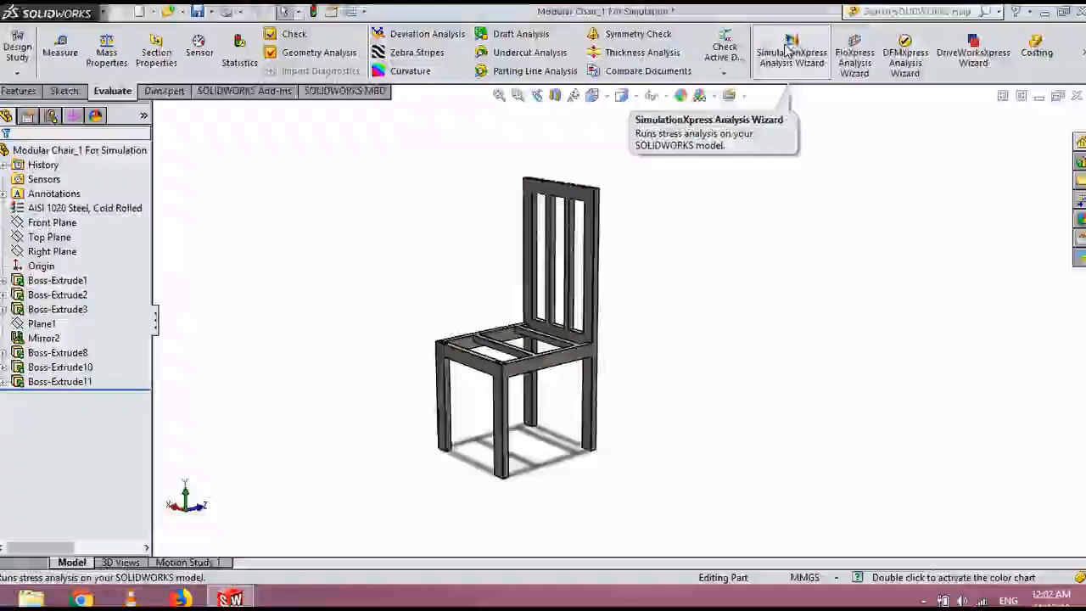
Step: Start the SimulationXpress study over and fix only the two back-leg feet
{"action": "left_click", "coordinate": [791, 50]}
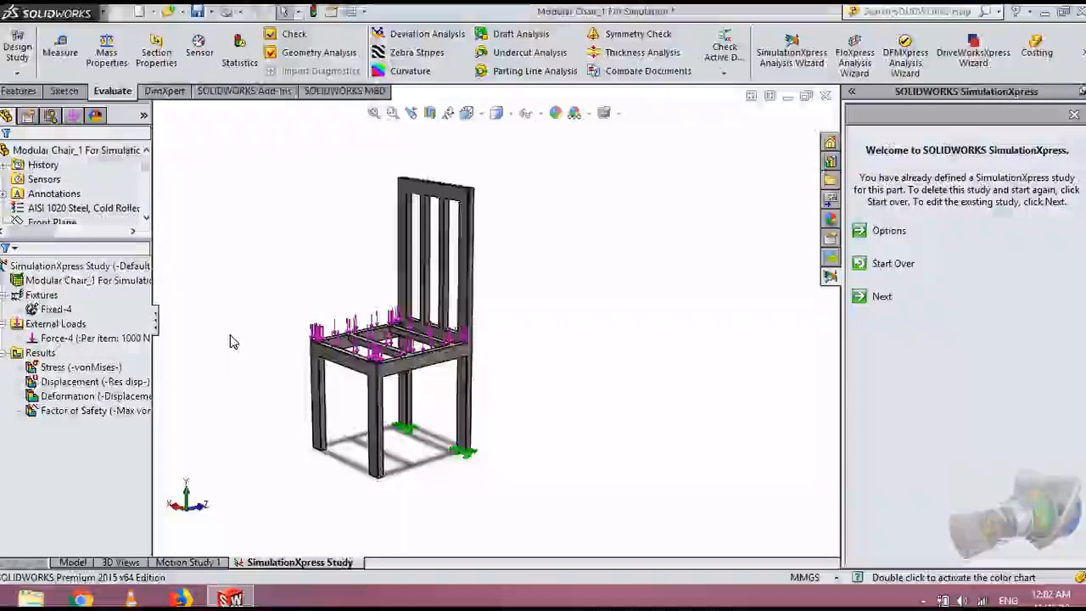
{"action": "left_click", "coordinate": [893, 263]}
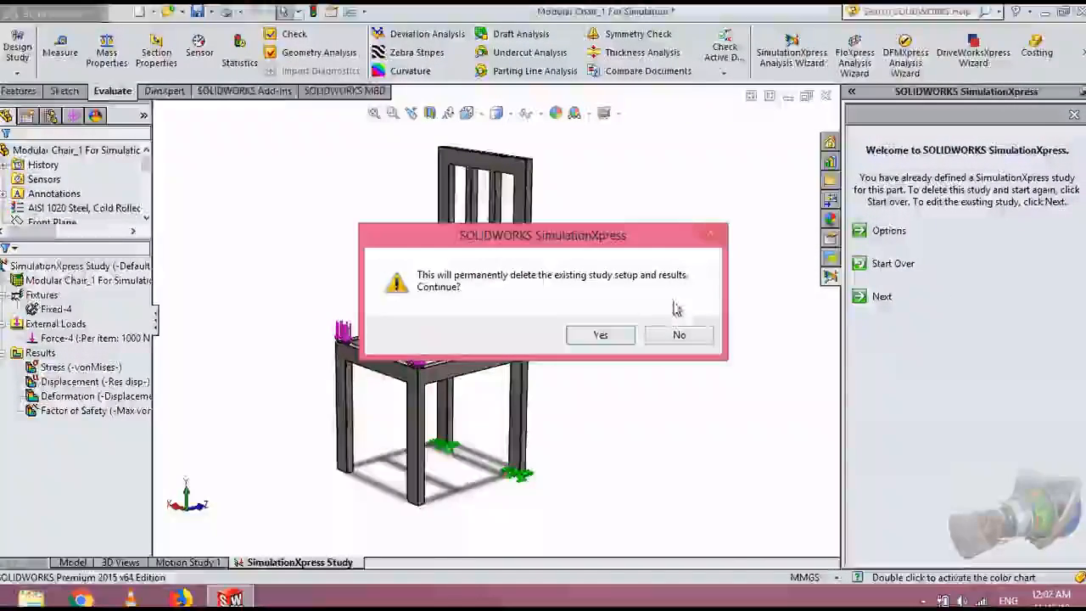
{"action": "left_click", "coordinate": [600, 334]}
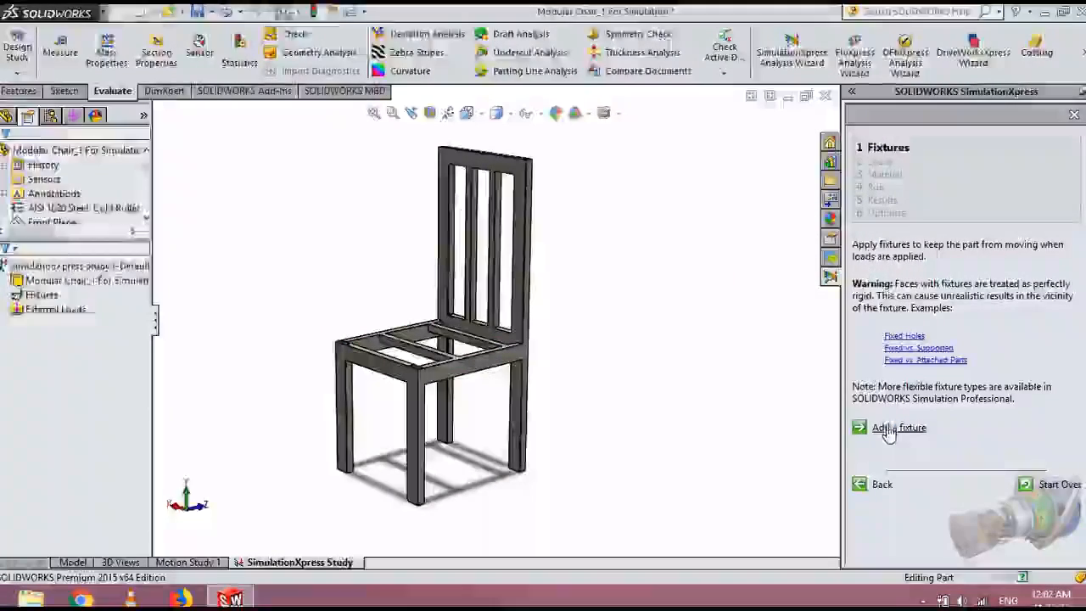
{"action": "left_click", "coordinate": [898, 427]}
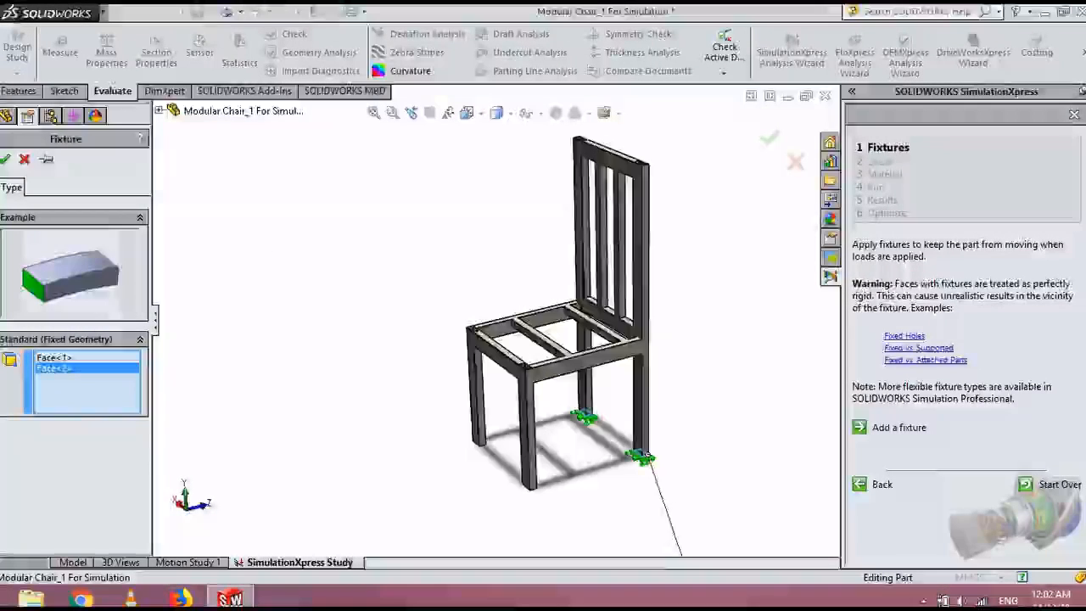
{"action": "left_click", "coordinate": [768, 137]}
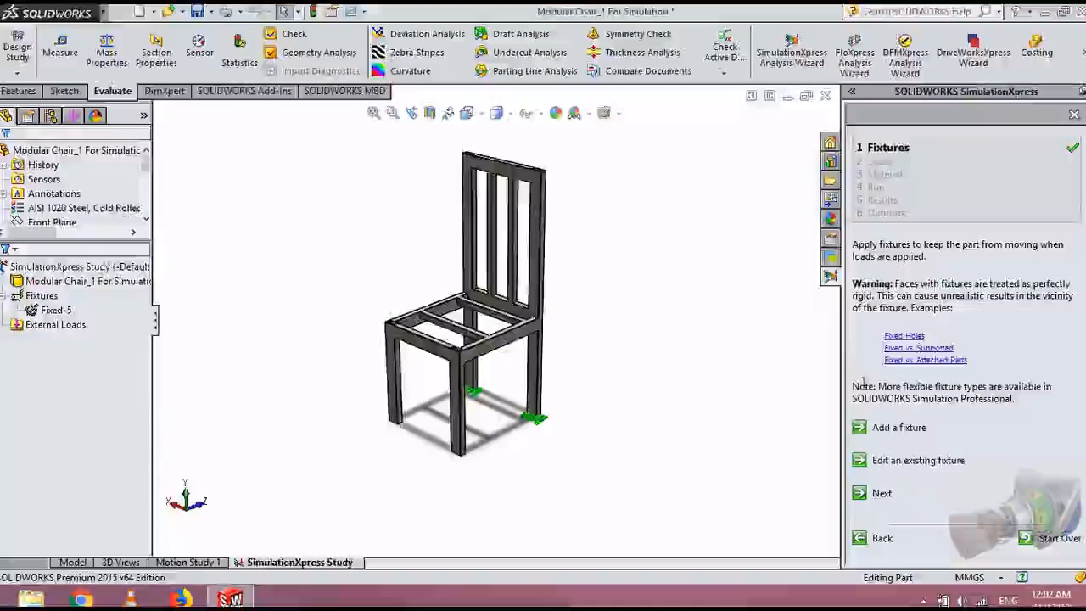
Step: Load the seat frame with a 1000 N per-item normal force, Force-5
{"action": "left_click", "coordinate": [882, 493]}
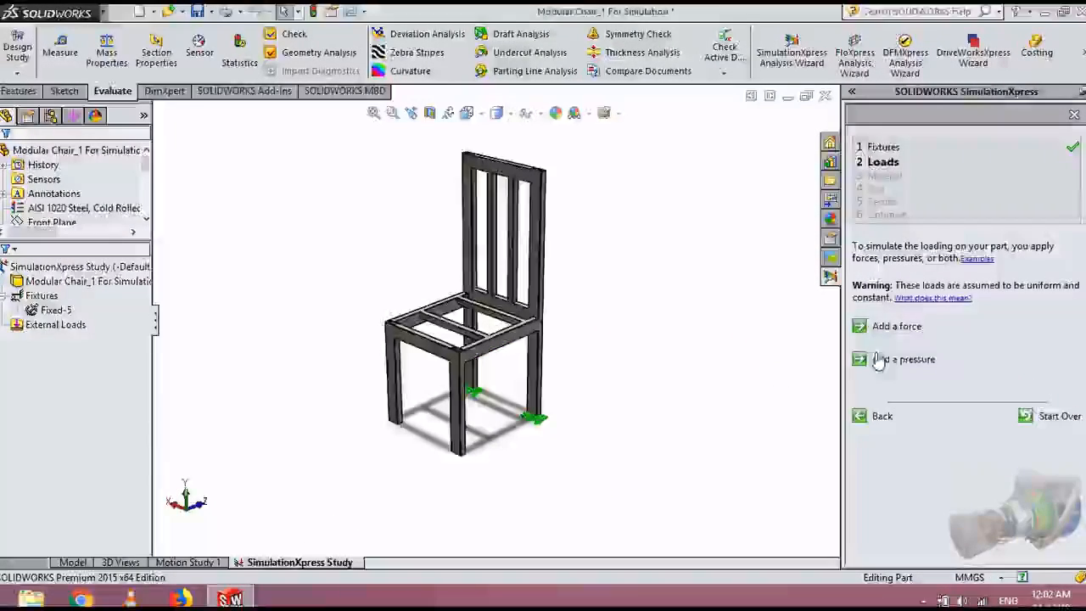
{"action": "left_click", "coordinate": [896, 326]}
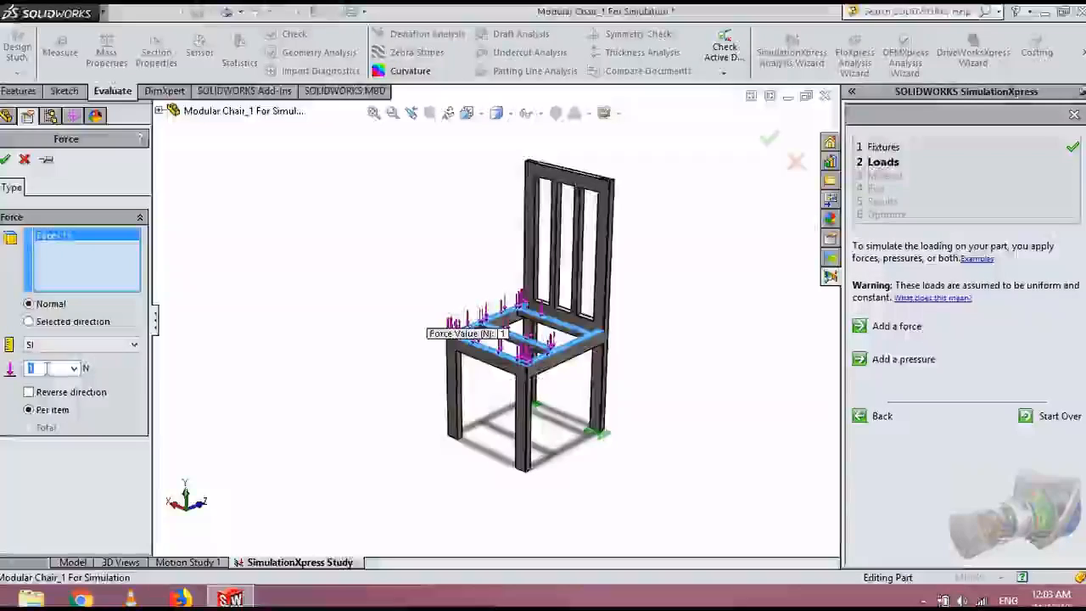
{"action": "type", "text": "1000"}
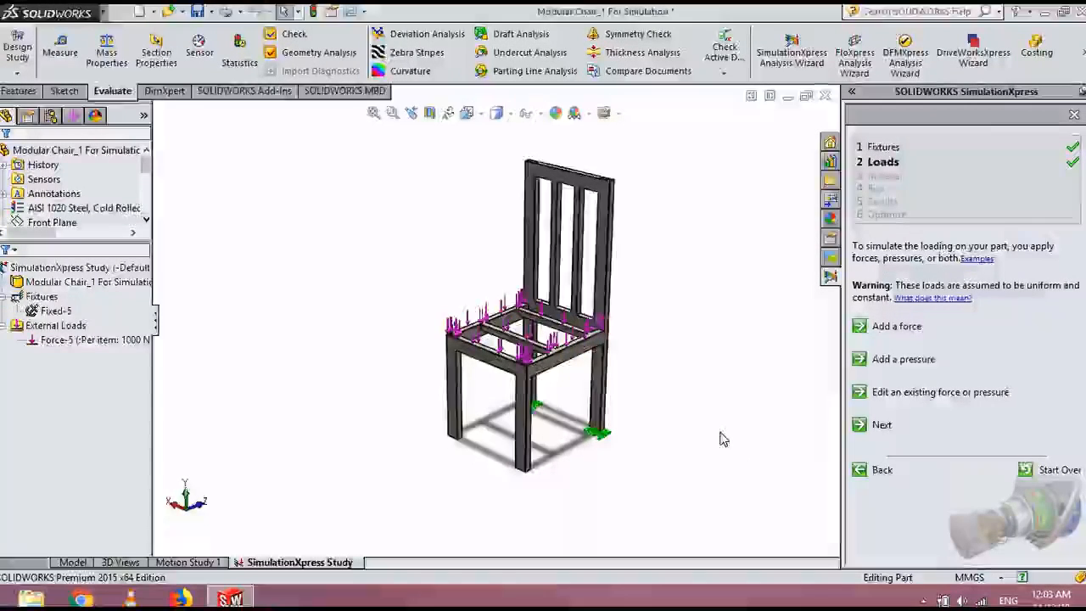
{"action": "left_click_drag", "start_coordinate": [722, 439], "coordinate": [638, 371]}
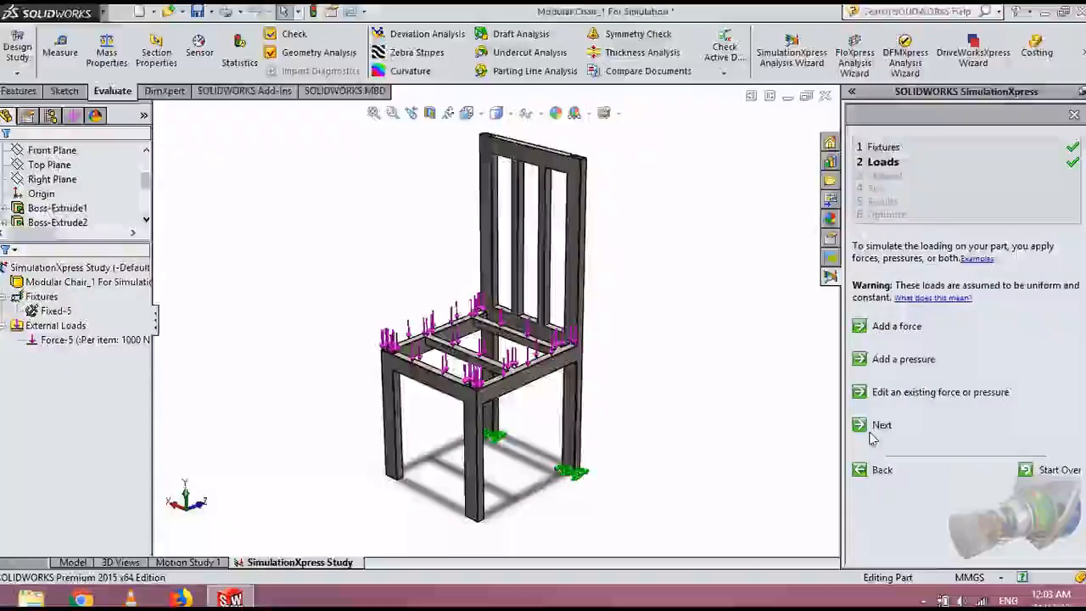
Step: Assign AISI 1020 Steel, Cold Rolled from the Steel library to the chair
{"action": "left_click", "coordinate": [881, 424]}
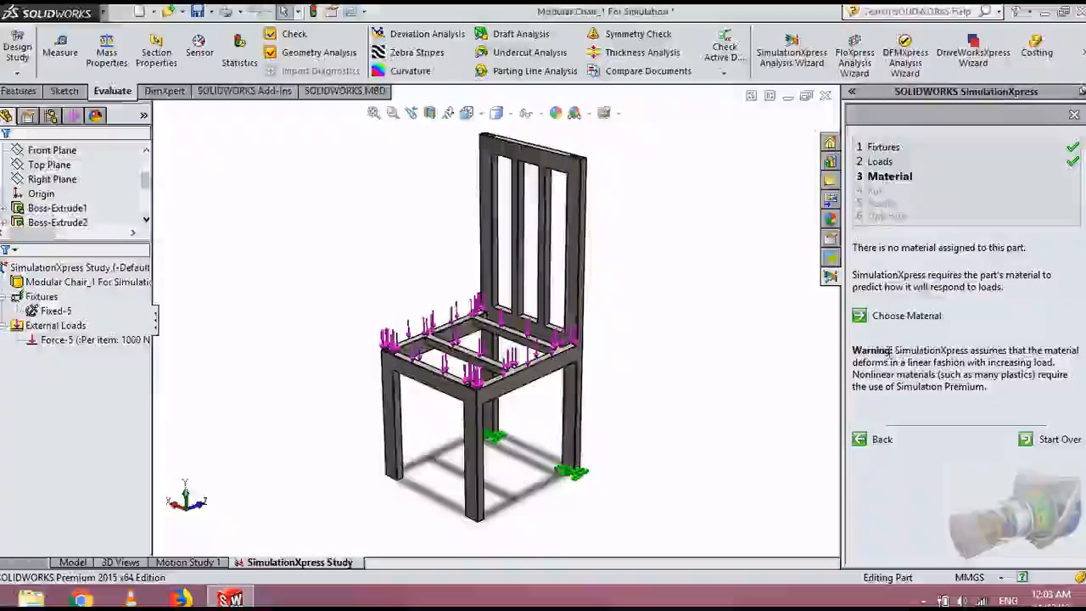
{"action": "left_click", "coordinate": [907, 314]}
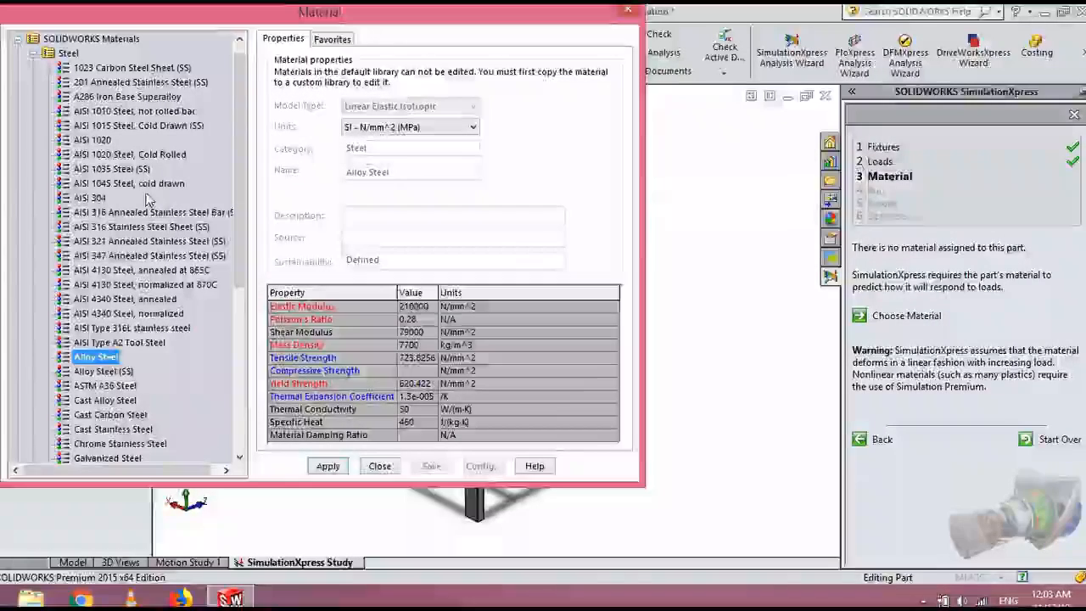
{"action": "mouse_move", "coordinate": [131, 225]}
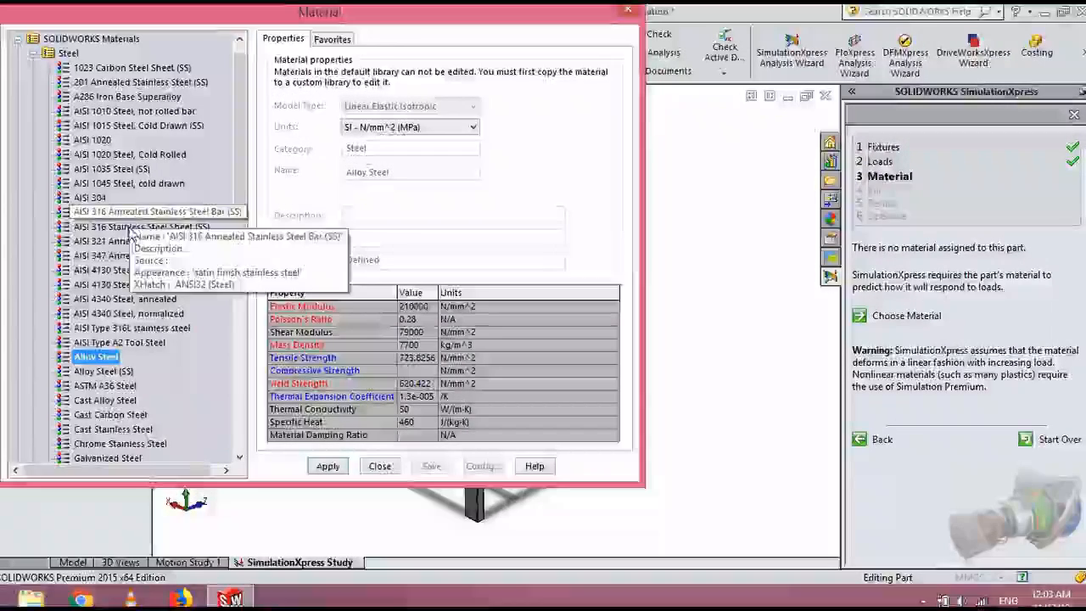
{"action": "left_click", "coordinate": [130, 153]}
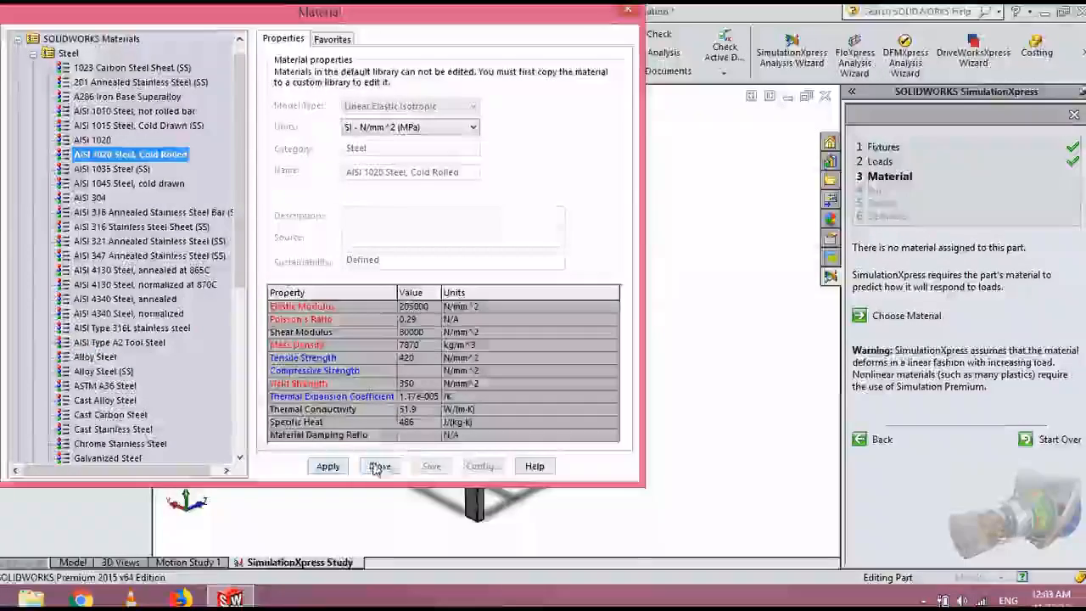
{"action": "left_click", "coordinate": [380, 466]}
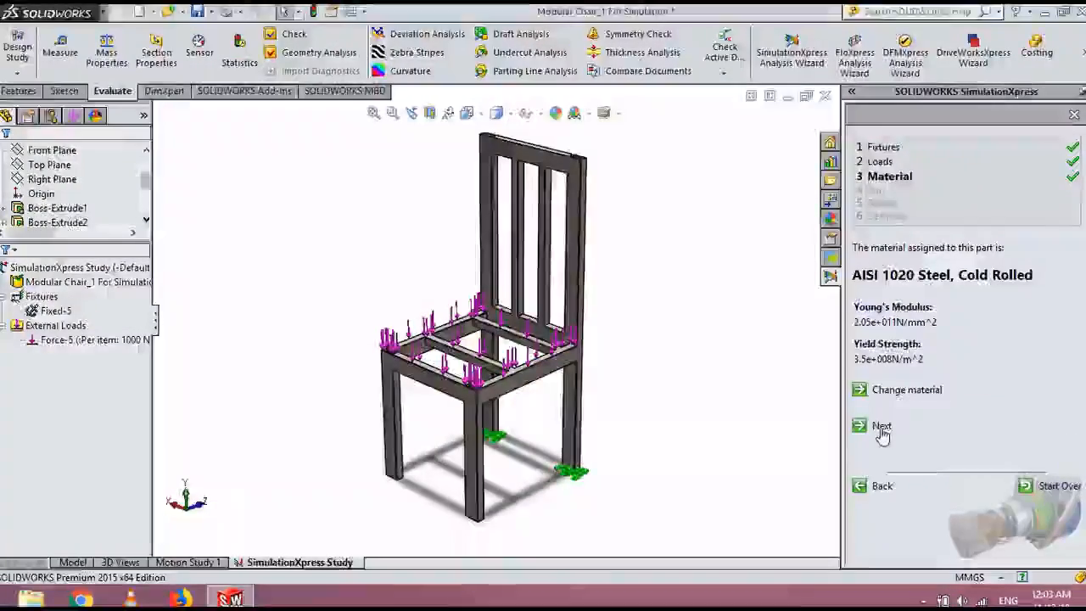
Step: Rerun the analysis and accept the deformation, giving a lowest FOS of 4.55018
{"action": "left_click", "coordinate": [882, 426]}
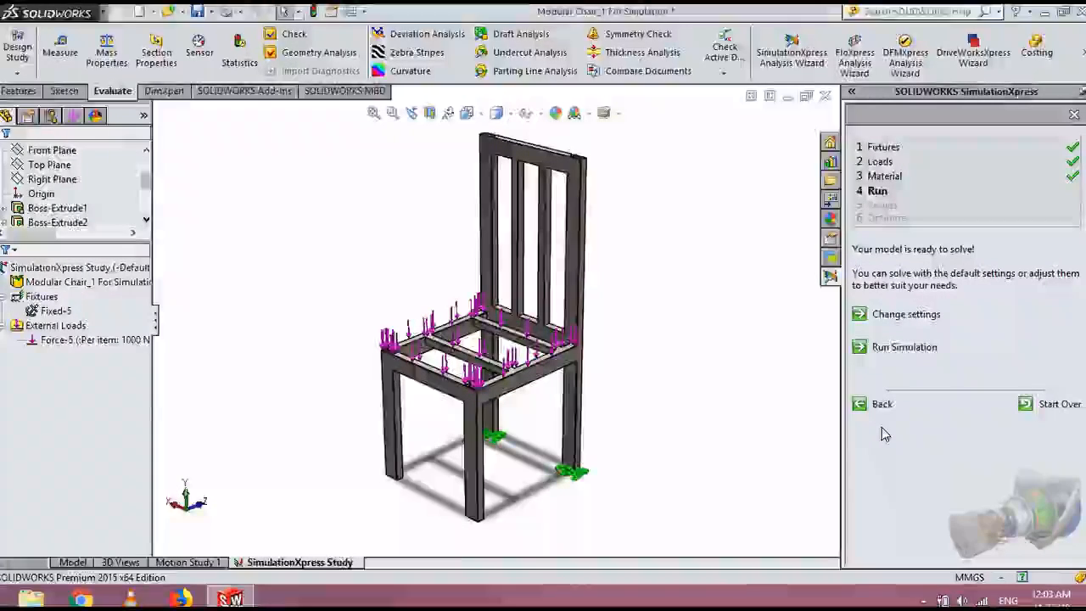
{"action": "left_click", "coordinate": [904, 348]}
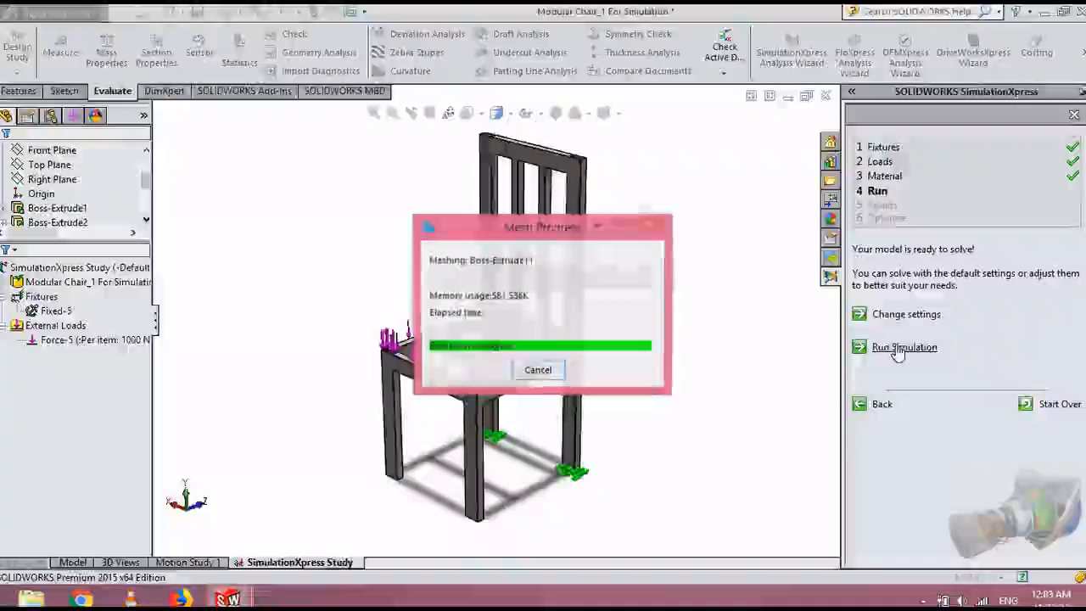
{"action": "left_click", "coordinate": [905, 347]}
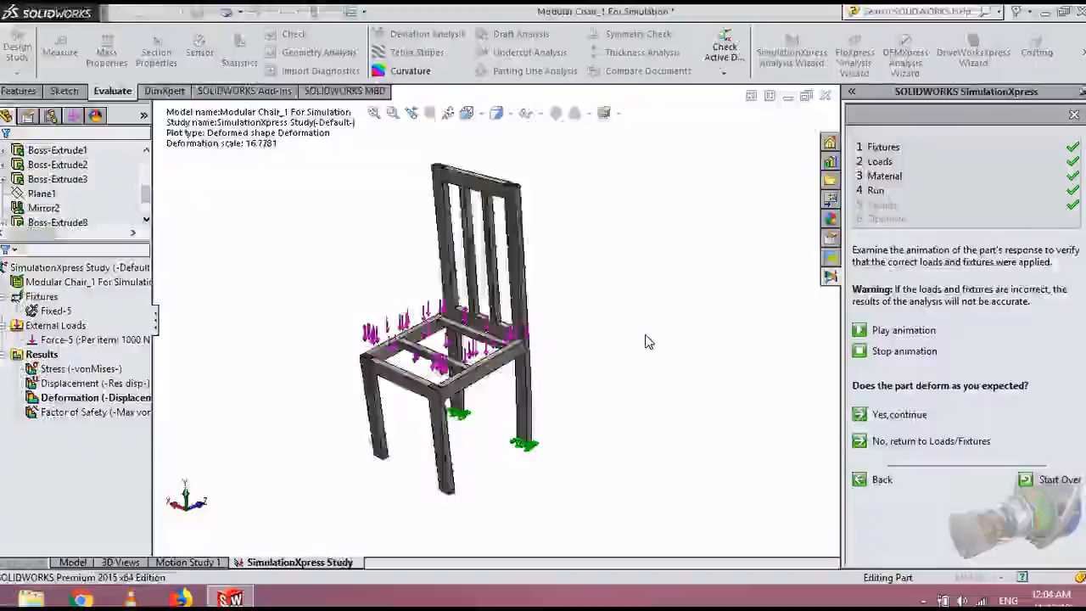
{"action": "left_click", "coordinate": [81, 368]}
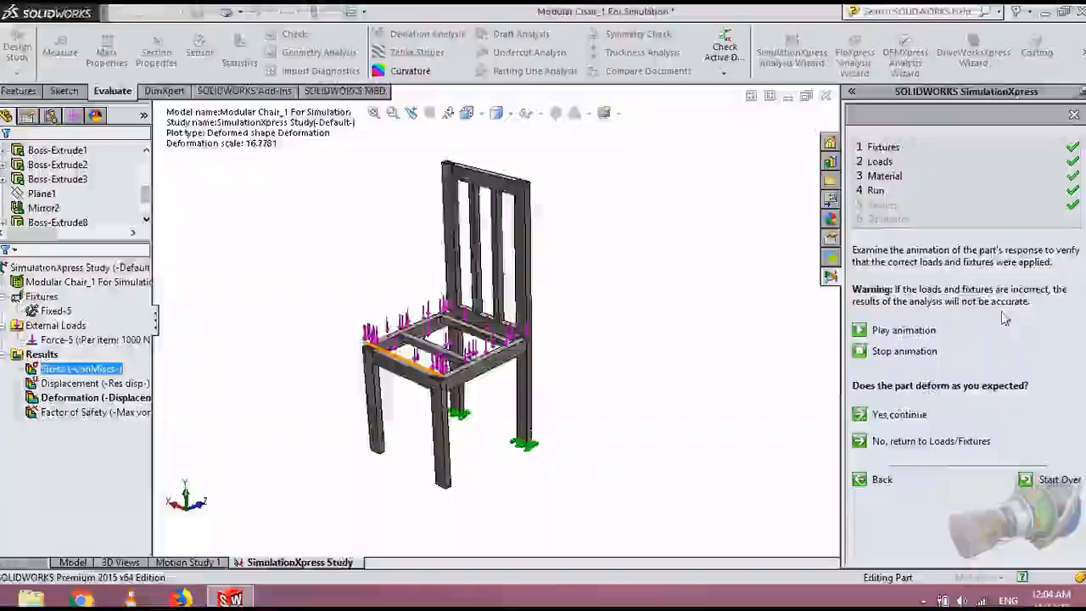
{"action": "left_click", "coordinate": [899, 414]}
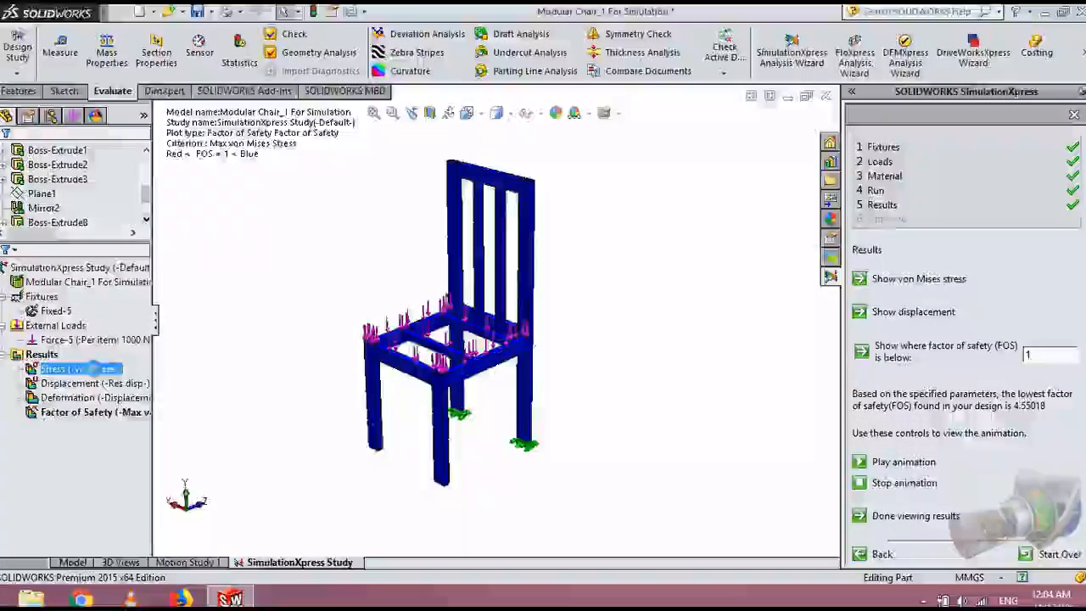
{"action": "left_click", "coordinate": [919, 279]}
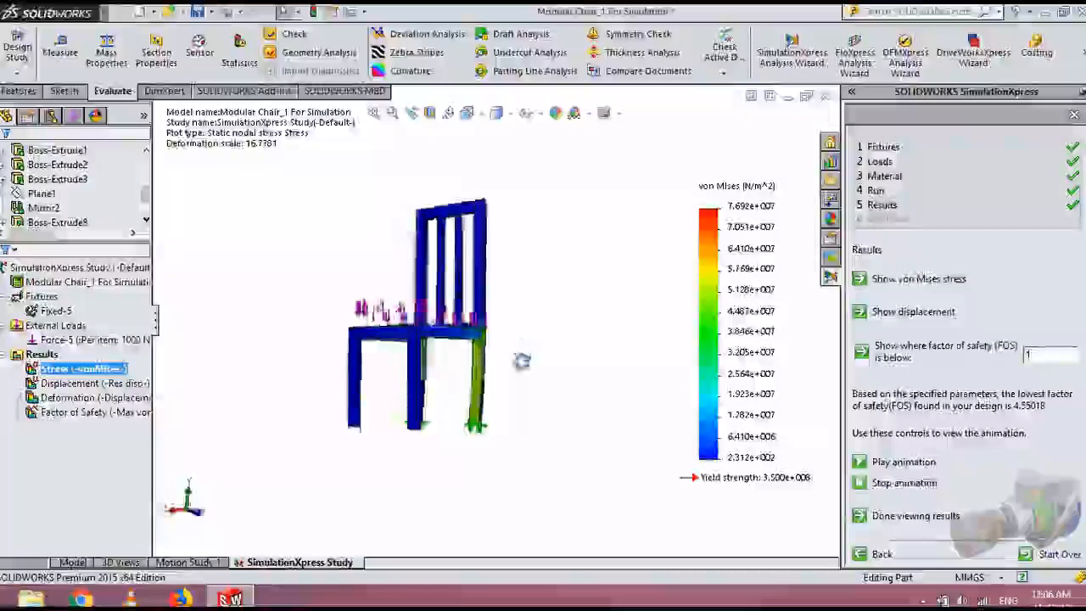
Step: Orbit the von Mises stress plot to view the chair's legs from the side
{"action": "left_click_drag", "start_coordinate": [518, 361], "coordinate": [509, 365]}
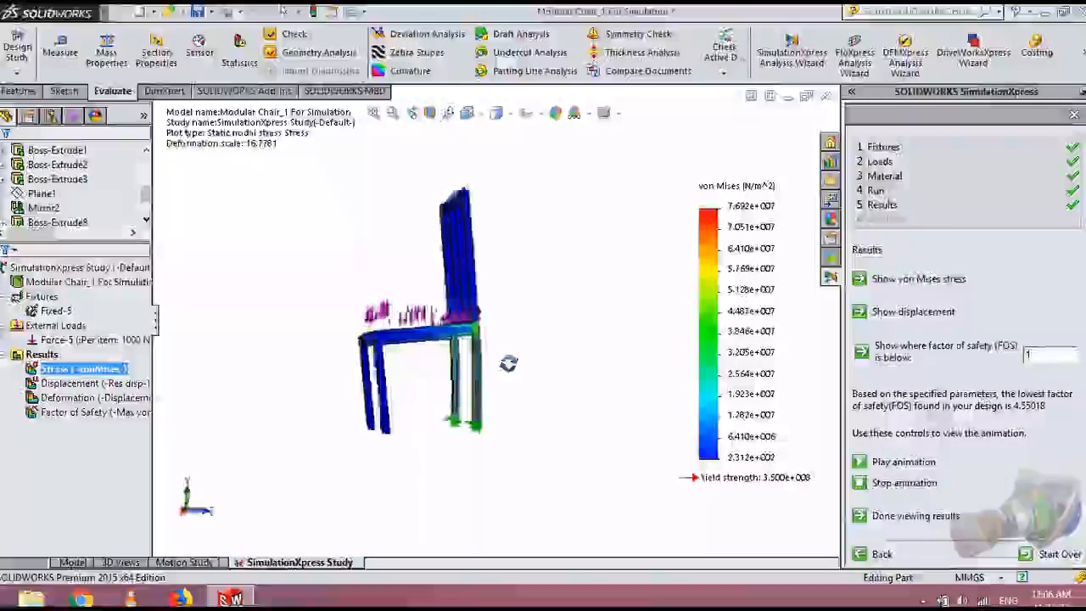